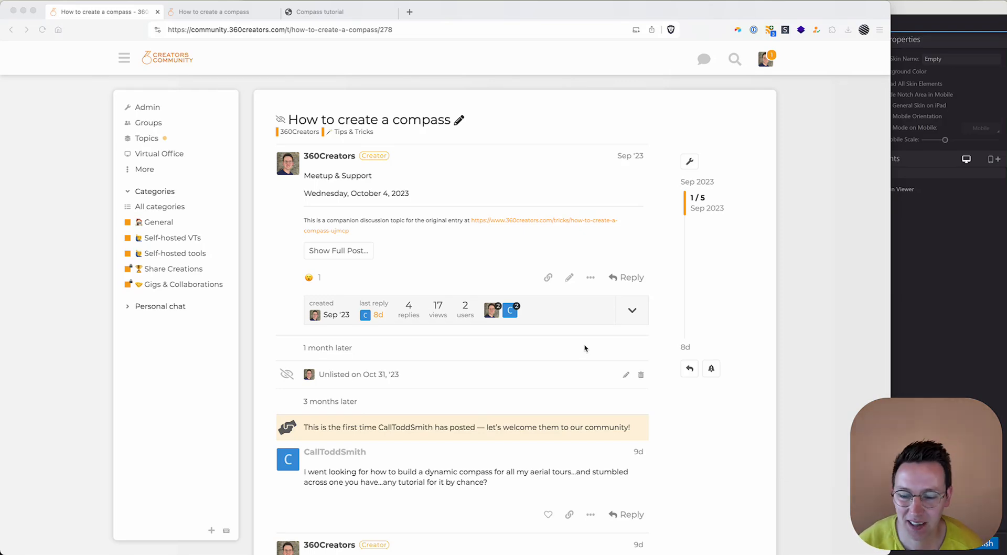
Review the 360Creators 'How to create a compass' eight-step guide, then return to 3DVista
{"action": "scroll", "scroll_direction": "down", "scroll_amount": 3}
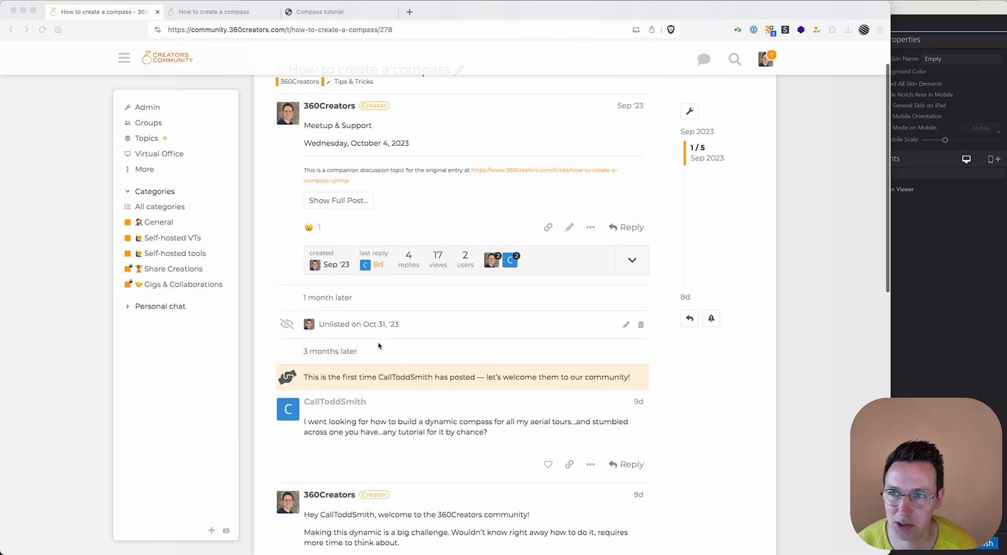
{"action": "scroll", "scroll_direction": "down", "scroll_amount": 3}
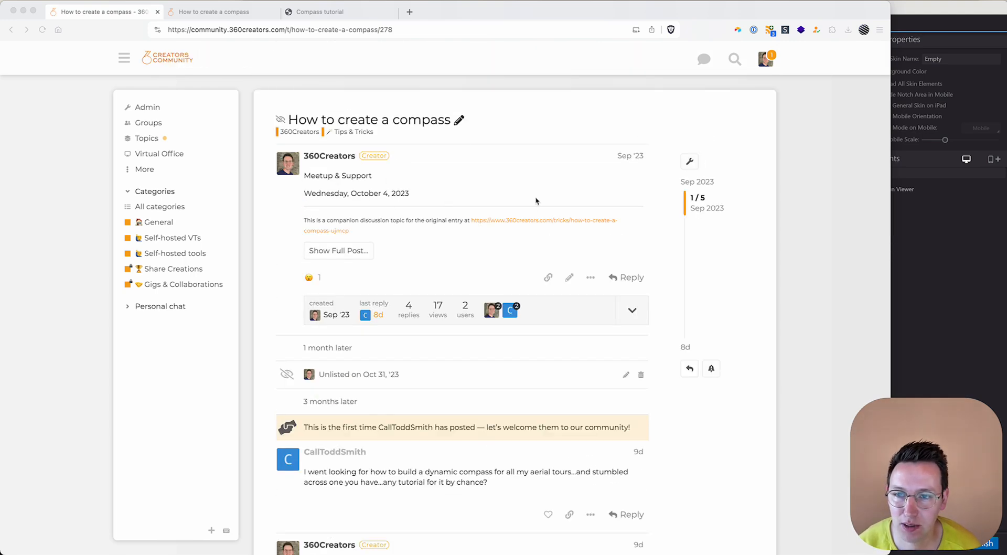
{"action": "left_click", "coordinate": [219, 12]}
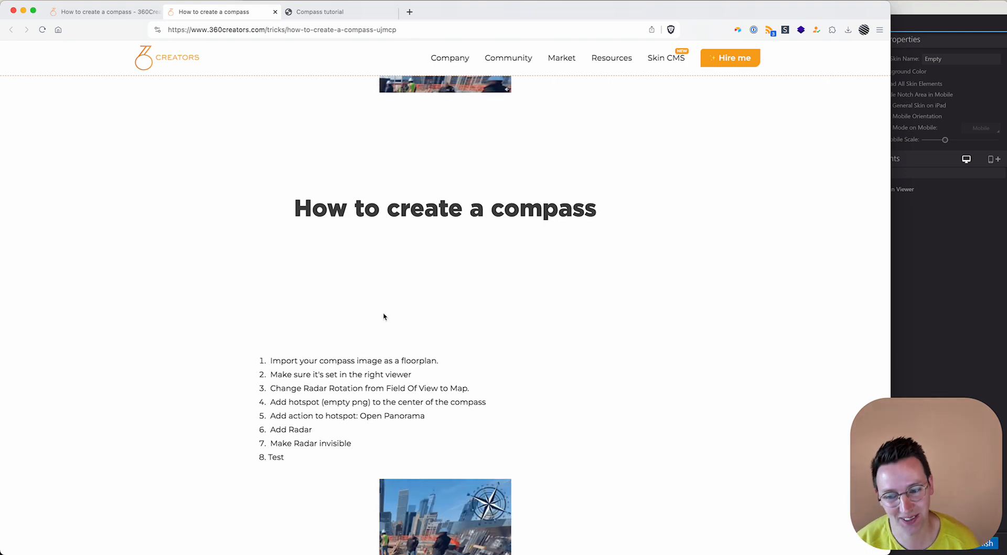
{"action": "mouse_move", "coordinate": [321, 26]}
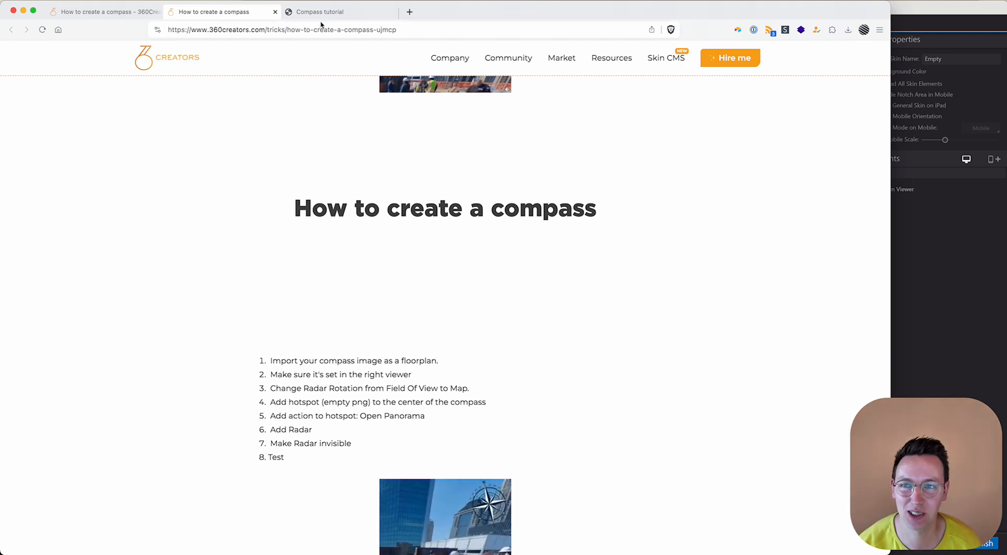
{"action": "left_click", "coordinate": [340, 11]}
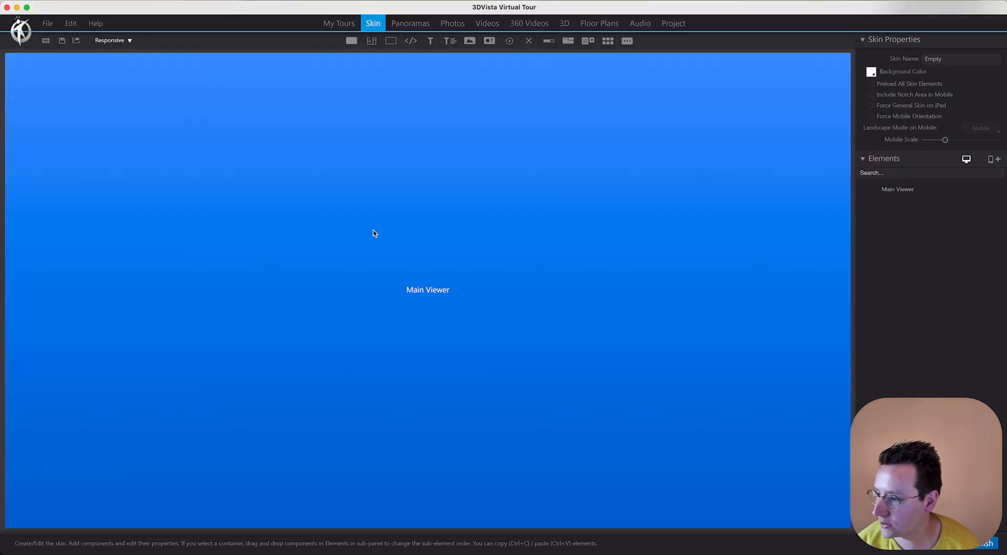
{"action": "mouse_move", "coordinate": [347, 210]}
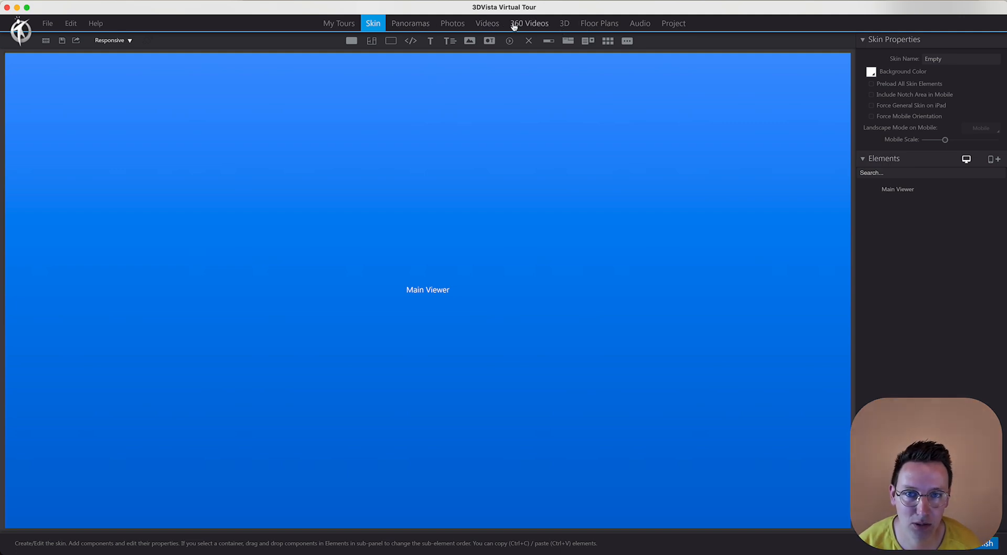
Import compass.png as a new floor plan named compass
{"action": "left_click", "coordinate": [598, 23]}
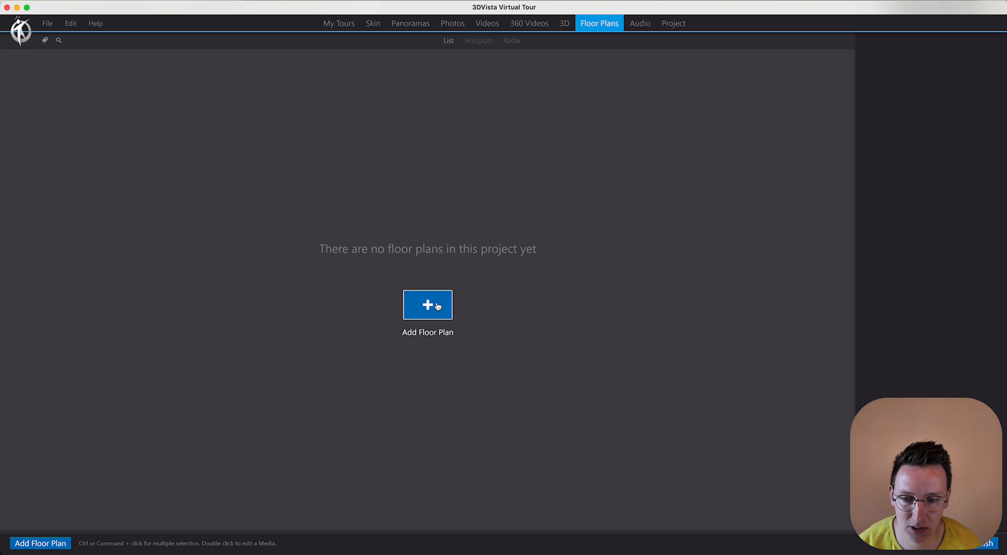
{"action": "left_click", "coordinate": [427, 304]}
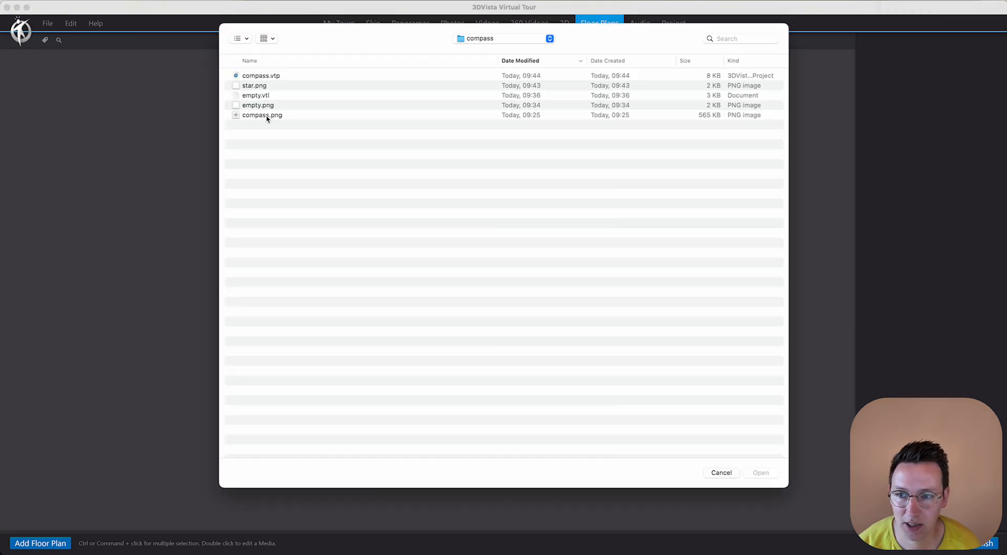
{"action": "left_click", "coordinate": [261, 115]}
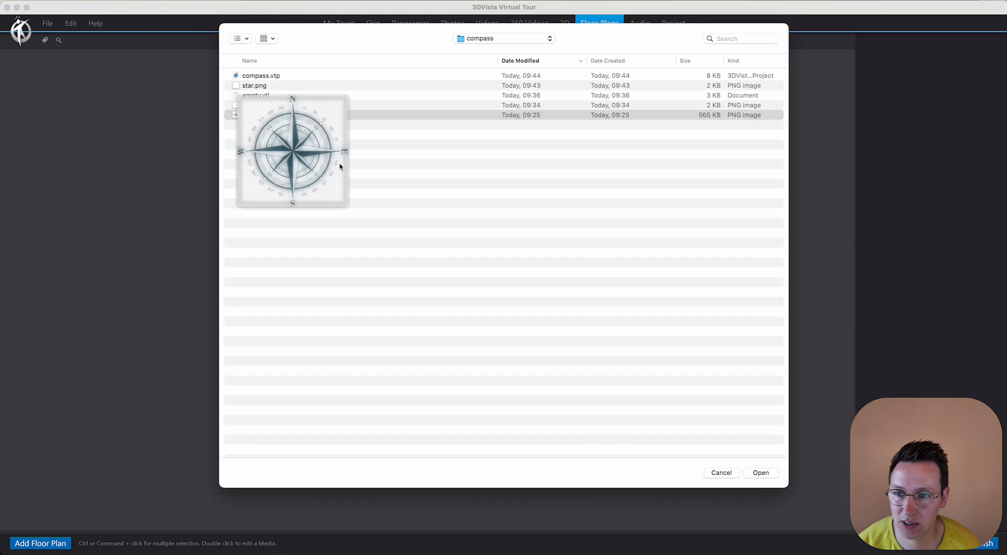
{"action": "left_click", "coordinate": [761, 473]}
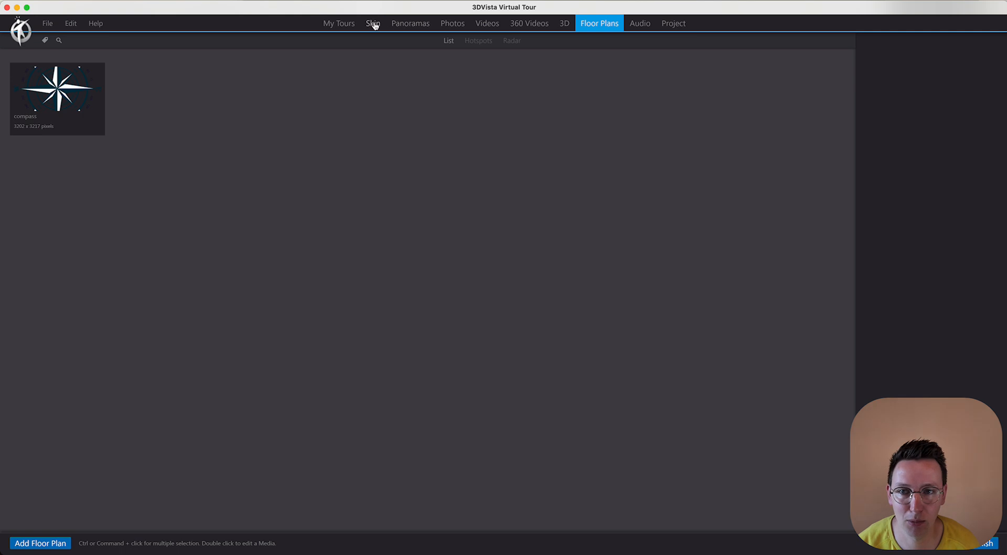
Verify the skin's Floorplan Viewer, then open the compass floor plan's Radar Rotation setting
{"action": "left_click", "coordinate": [372, 23]}
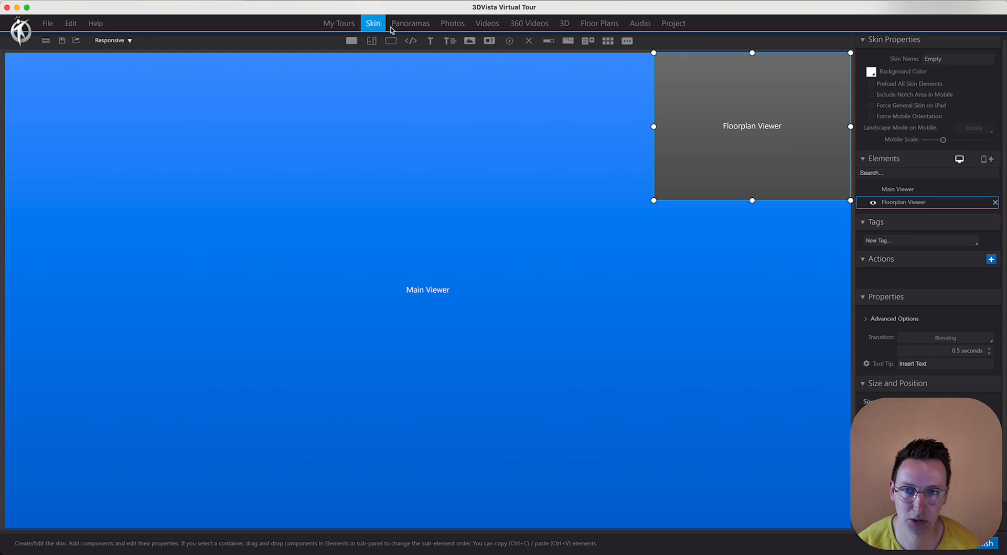
{"action": "mouse_move", "coordinate": [787, 60]}
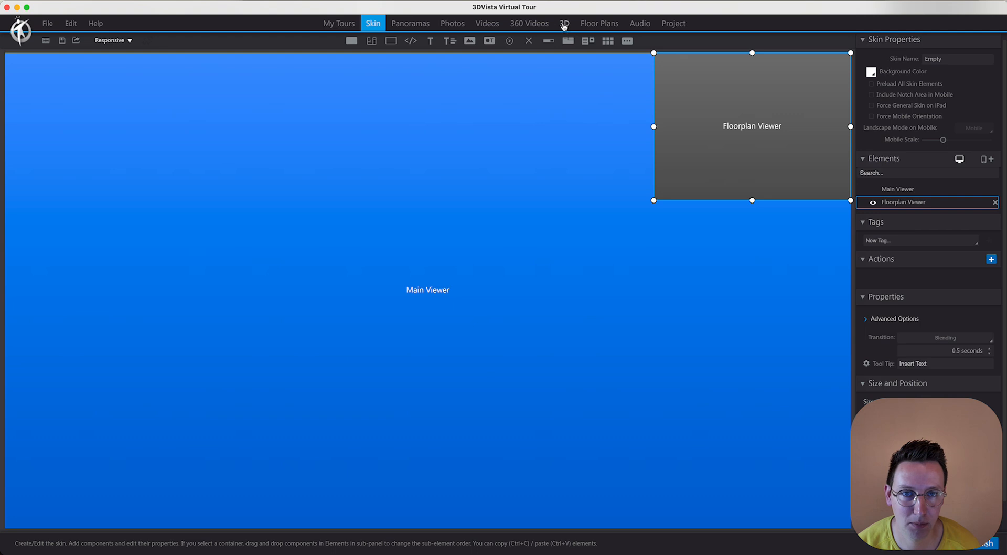
{"action": "left_click", "coordinate": [599, 23]}
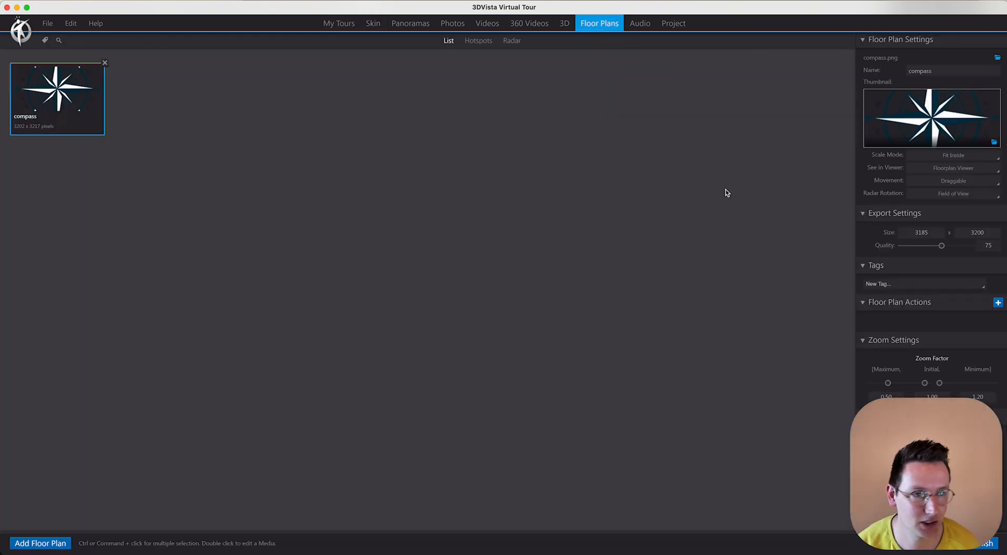
{"action": "mouse_move", "coordinate": [886, 199]}
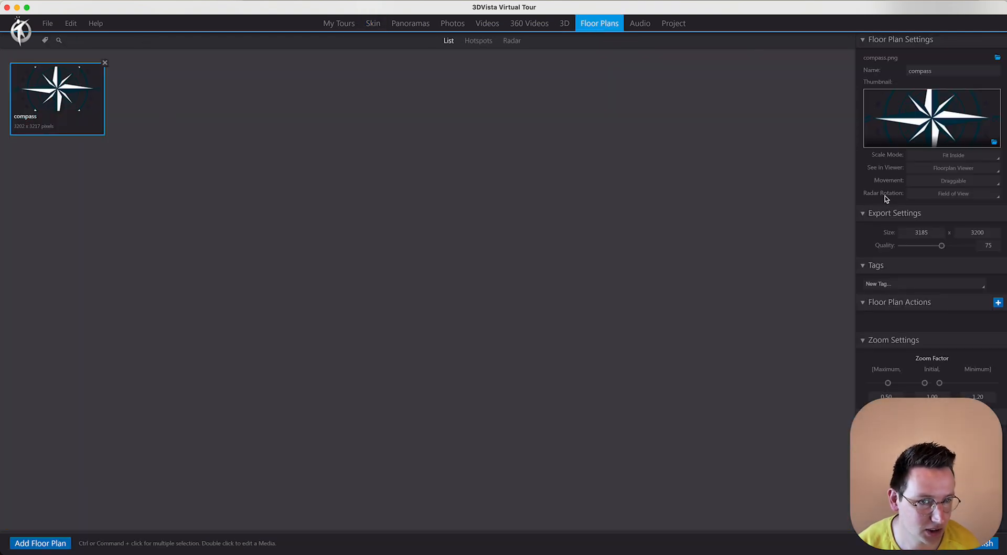
{"action": "left_click", "coordinate": [954, 193]}
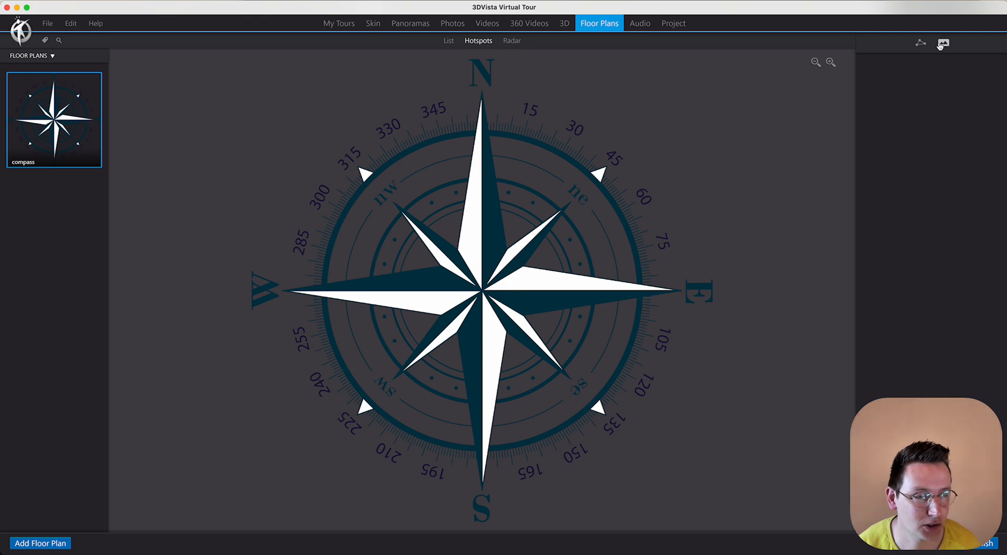
{"action": "mouse_move", "coordinate": [944, 43]}
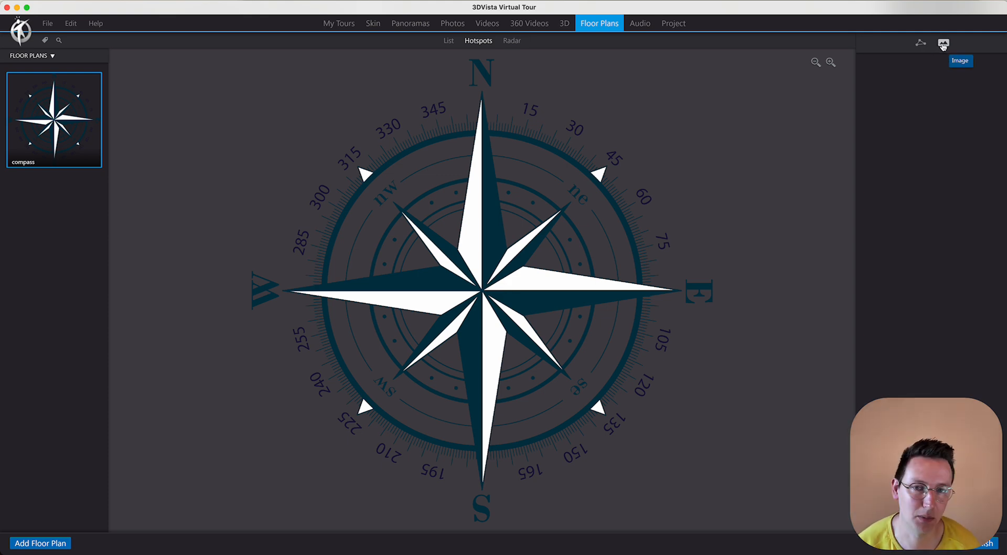
Add an image hotspot to the compass floor plan using star.png from disk
{"action": "left_click", "coordinate": [944, 43]}
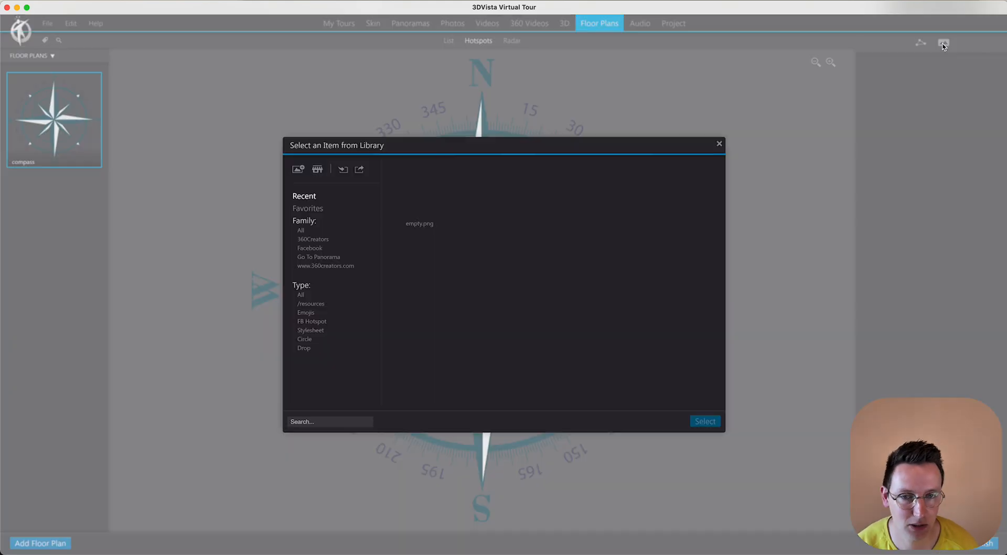
{"action": "left_click", "coordinate": [420, 200]}
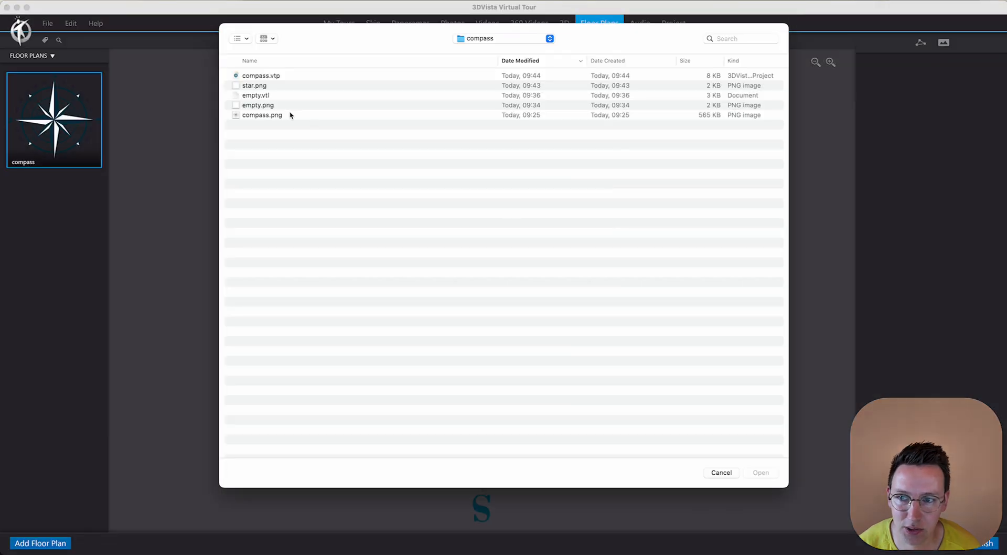
{"action": "left_click", "coordinate": [254, 86]}
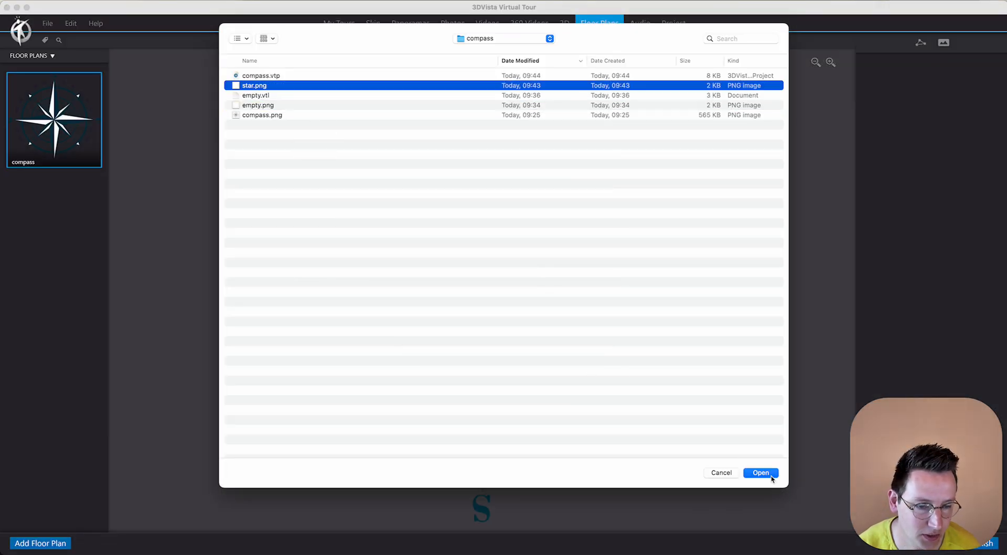
{"action": "left_click", "coordinate": [761, 473]}
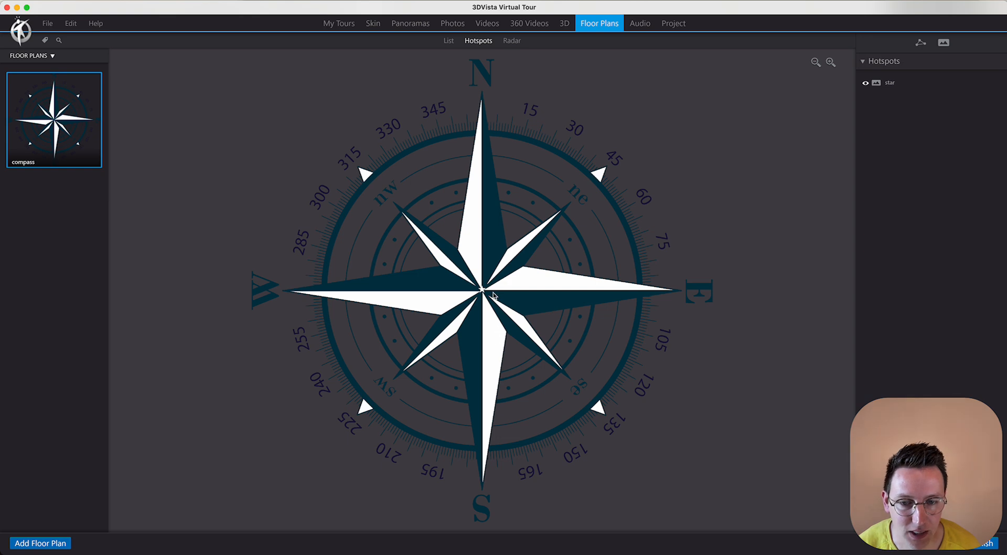
Give the star hotspot an Open Panorama action targeting Pano 1
{"action": "left_click", "coordinate": [478, 286]}
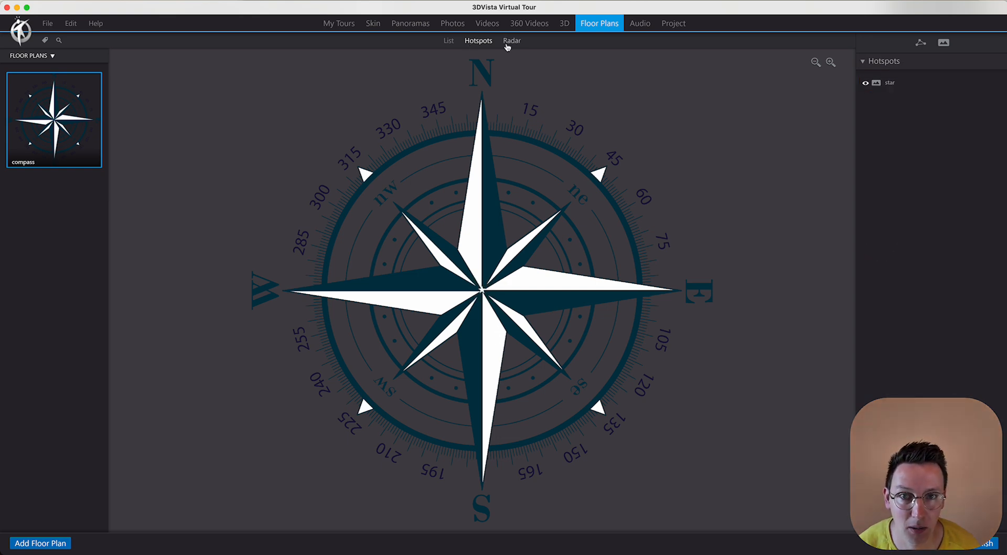
{"action": "left_click", "coordinate": [483, 291]}
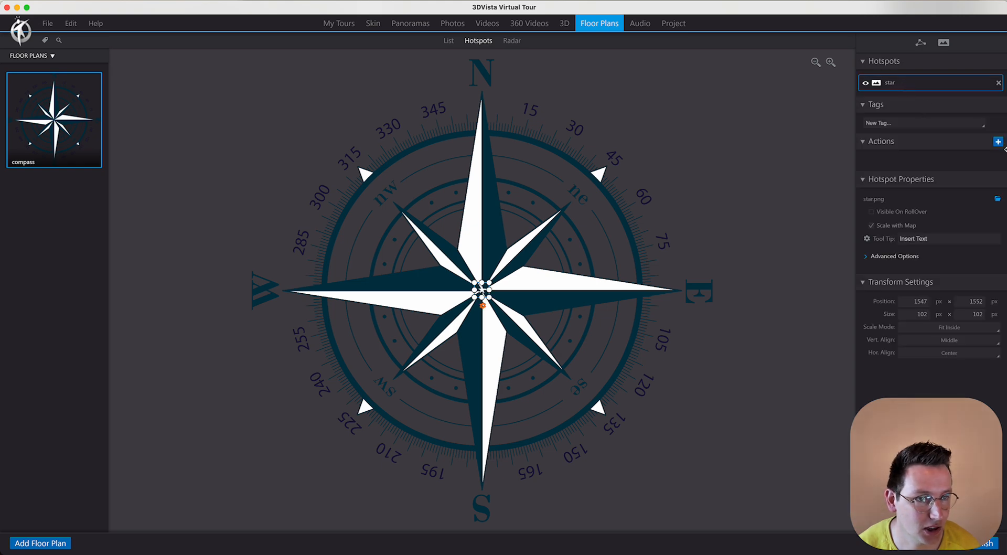
{"action": "left_click", "coordinate": [998, 140]}
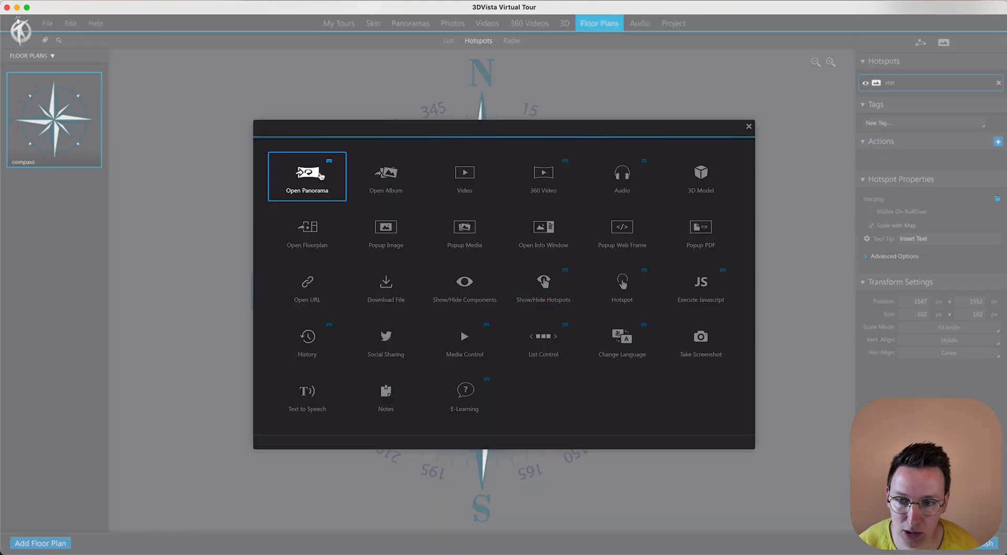
{"action": "left_click", "coordinate": [306, 177]}
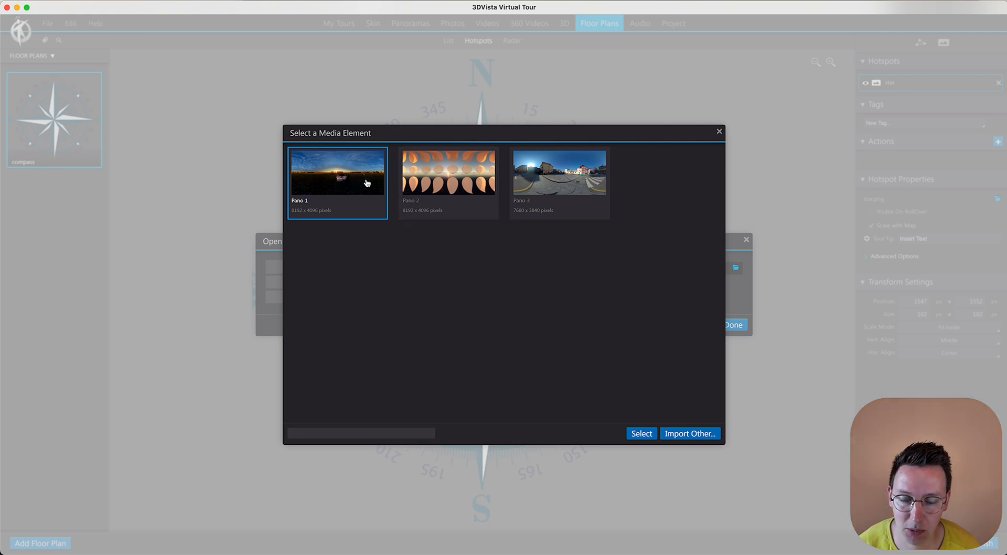
{"action": "left_click", "coordinate": [641, 433]}
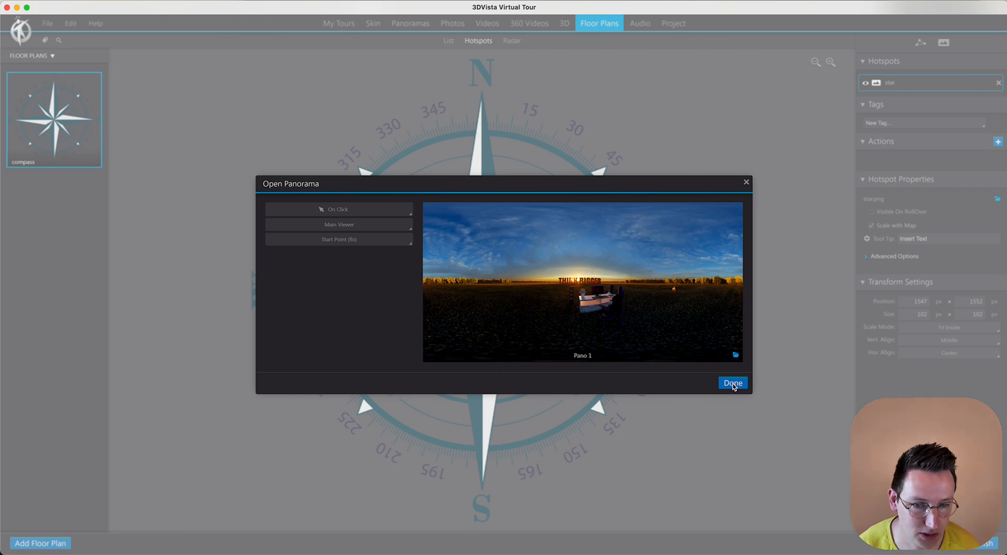
{"action": "left_click", "coordinate": [732, 383]}
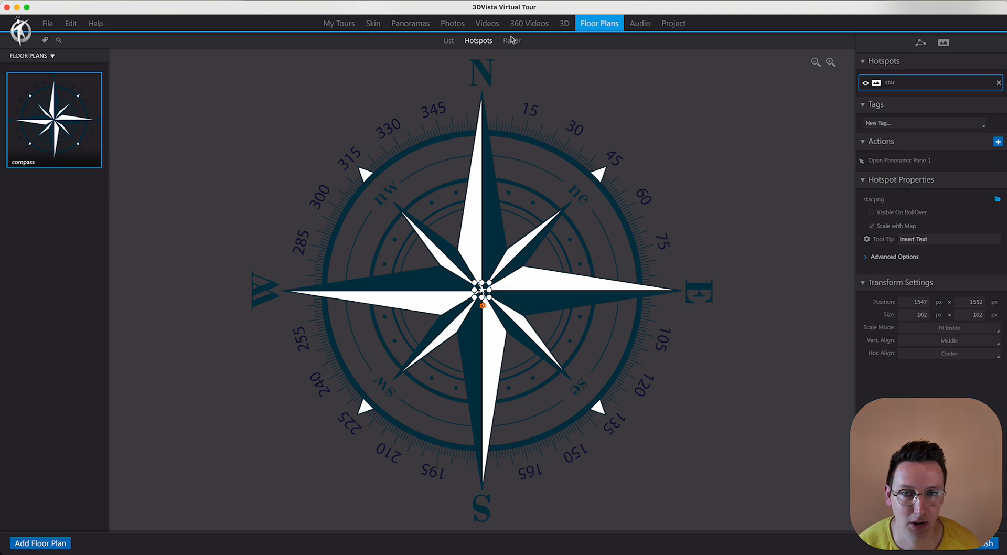
Add the Pano 1 radar onto the compass floor plan
{"action": "left_click", "coordinate": [512, 41]}
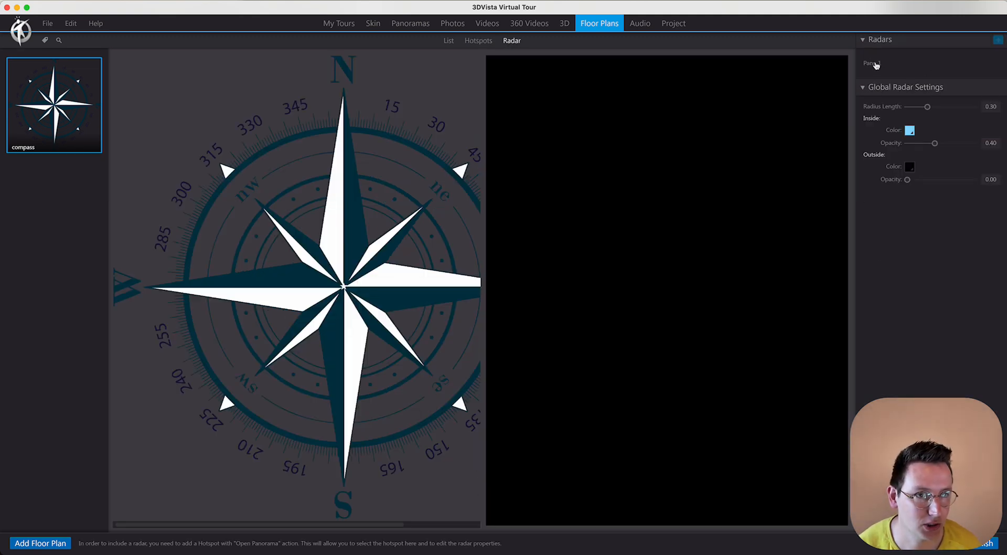
{"action": "left_click", "coordinate": [899, 63]}
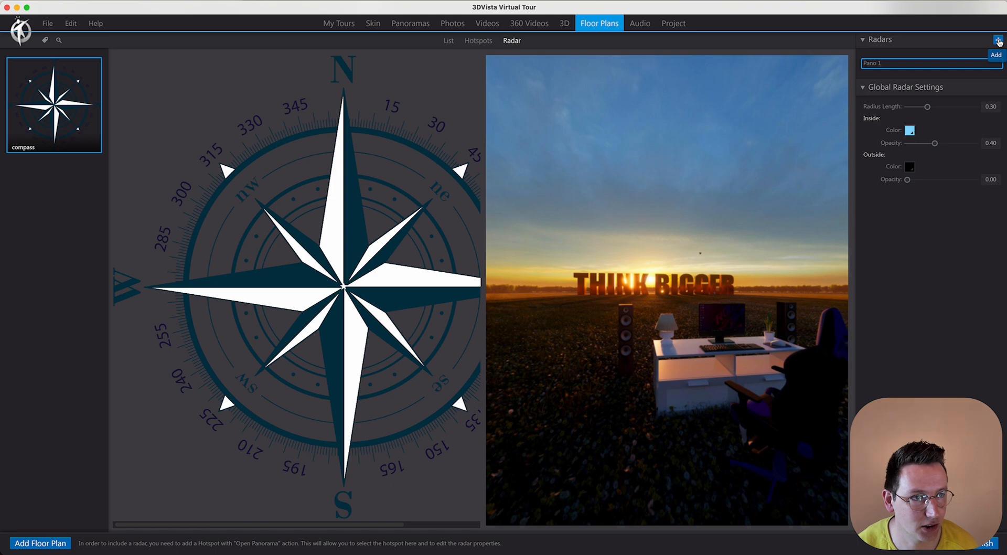
{"action": "left_click", "coordinate": [997, 54]}
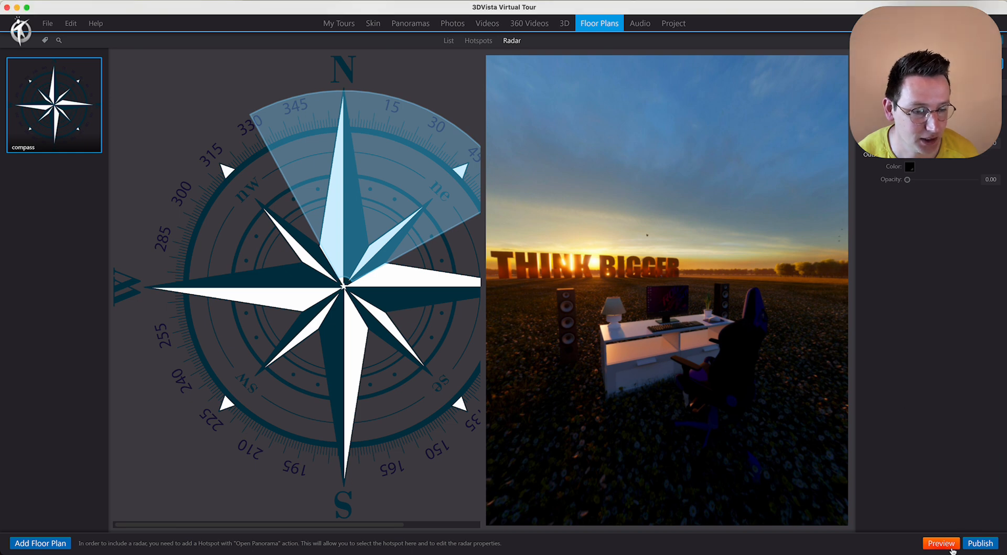
Preview the tour and drag the panorama to watch the compass rotate
{"action": "left_click", "coordinate": [980, 543]}
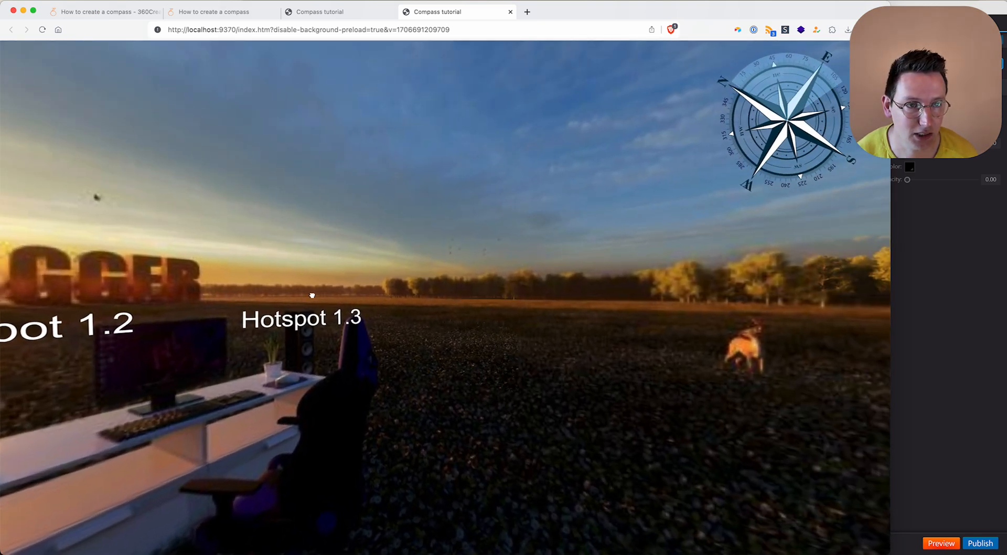
{"action": "left_click_drag", "start_coordinate": [311, 295], "coordinate": [780, 291]}
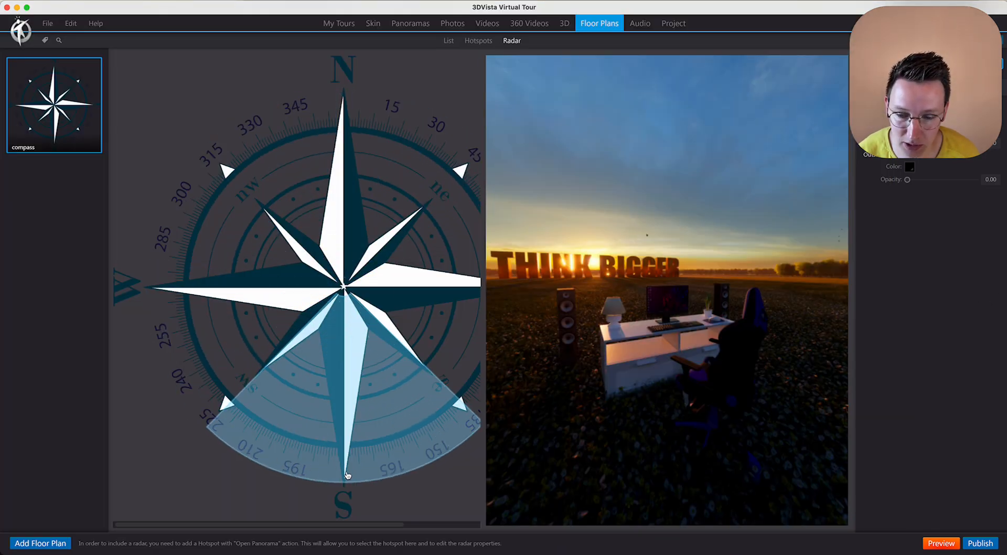
Preview, turn the Pano 1 radar toward southwest, and preview the tour again
{"action": "left_click", "coordinate": [980, 543]}
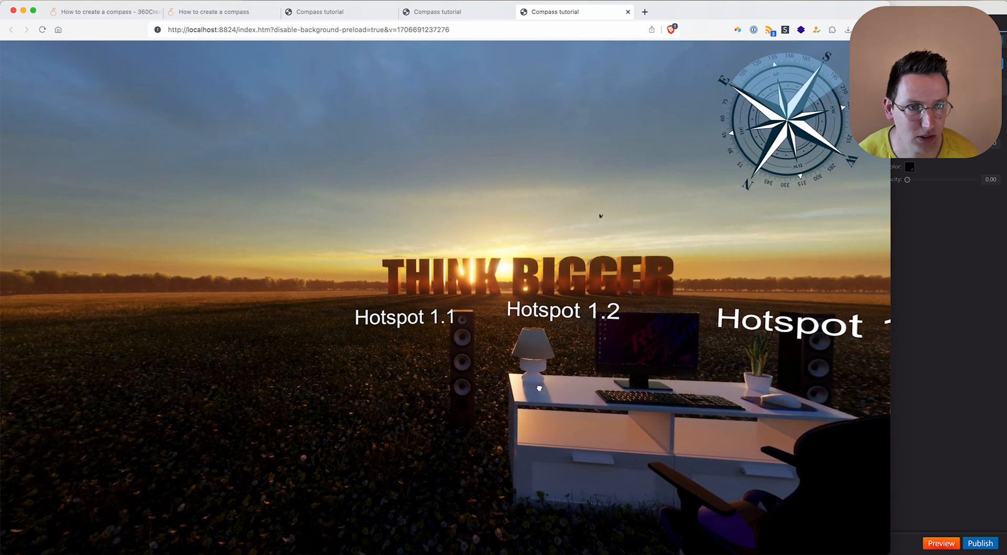
{"action": "mouse_move", "coordinate": [993, 380]}
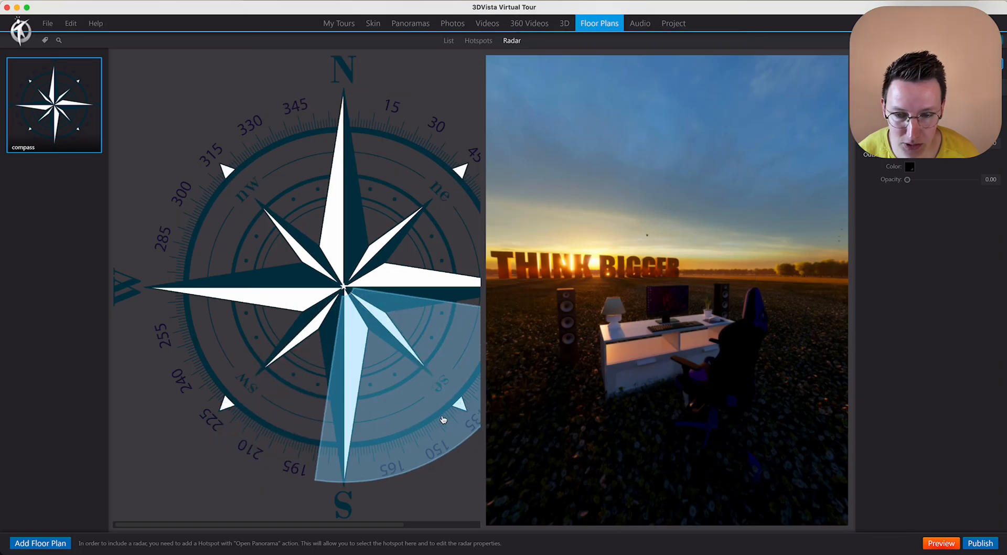
{"action": "left_click", "coordinate": [980, 543]}
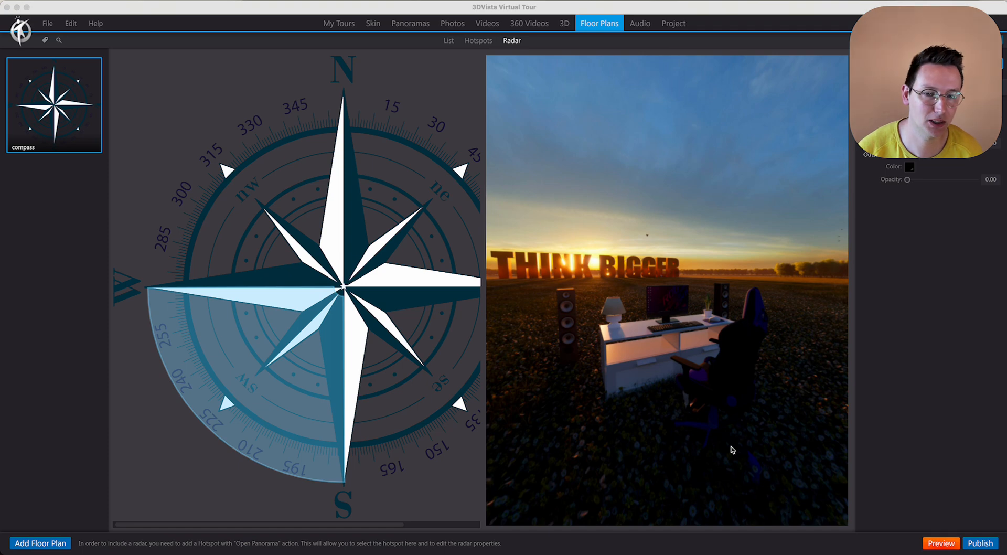
{"action": "mouse_move", "coordinate": [591, 347]}
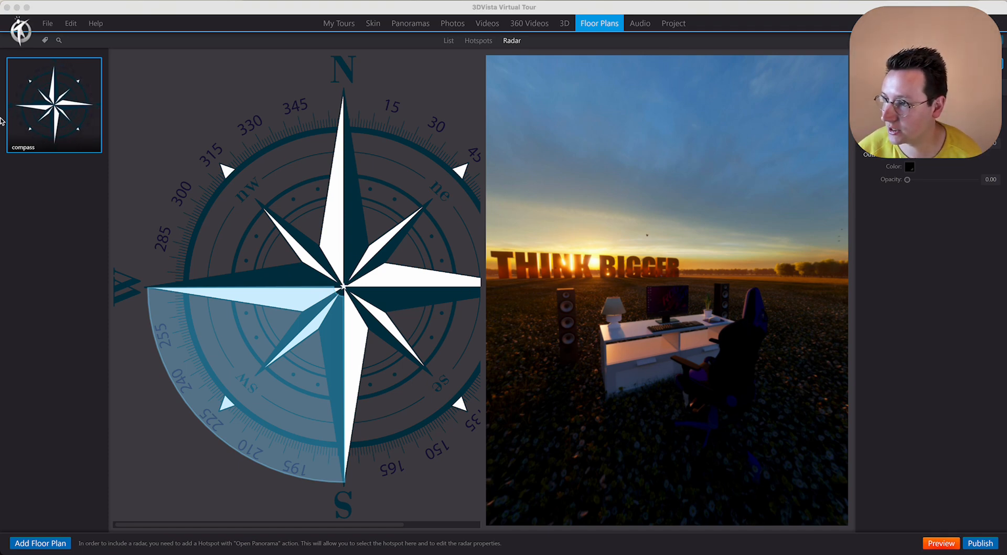
{"action": "left_click", "coordinate": [941, 543]}
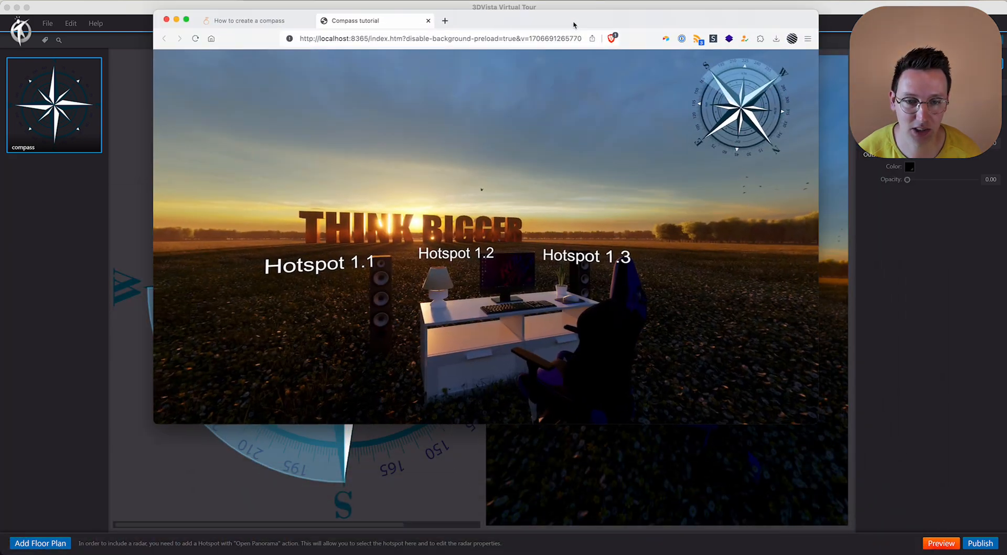
{"action": "left_click", "coordinate": [177, 20]}
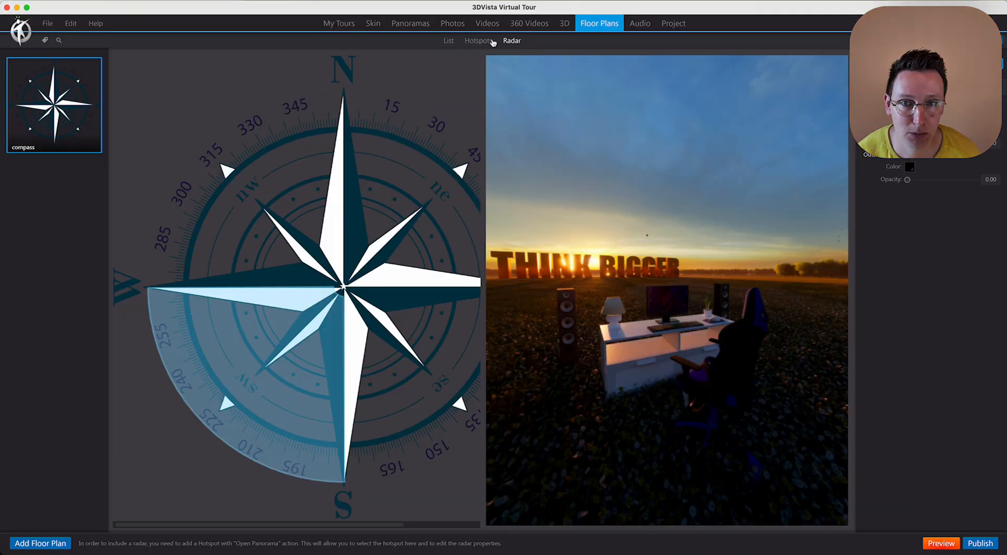
Replace the star hotspot's image with empty.png to make it invisible
{"action": "left_click", "coordinate": [478, 40]}
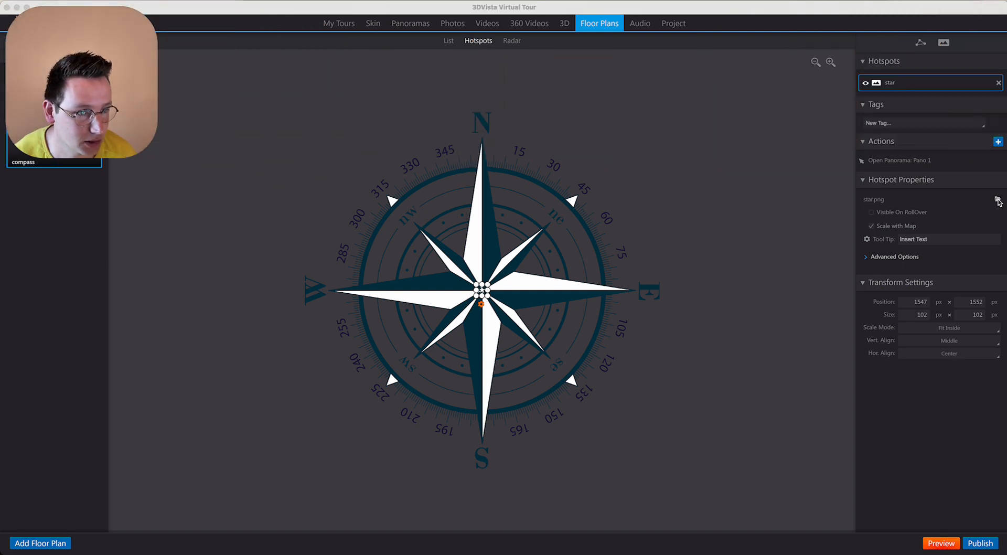
{"action": "left_click", "coordinate": [998, 199]}
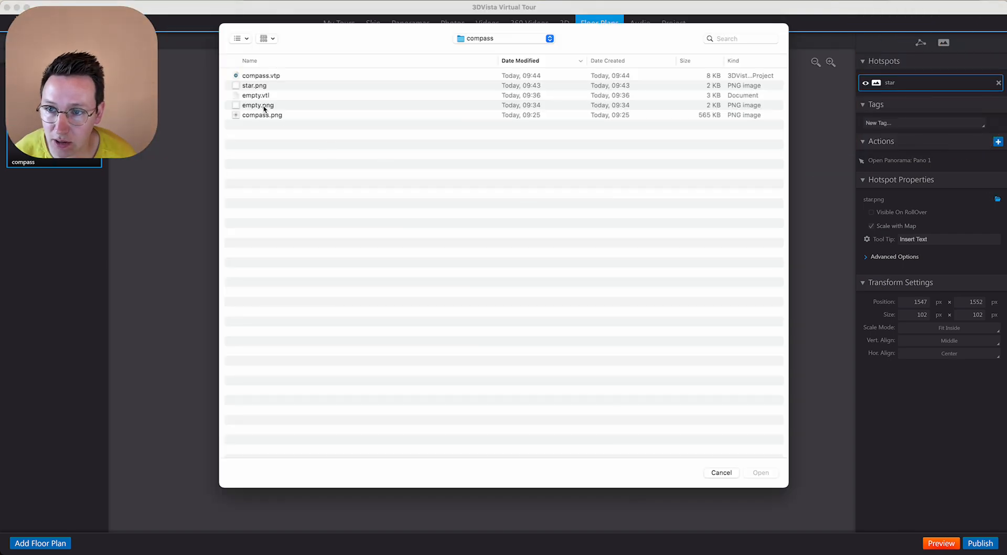
{"action": "left_click", "coordinate": [257, 105]}
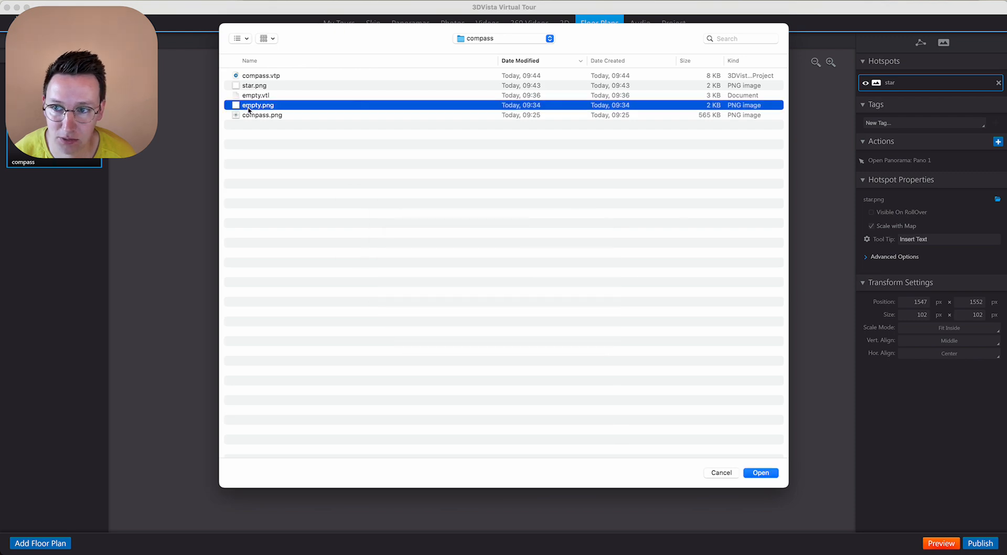
{"action": "left_click", "coordinate": [761, 473]}
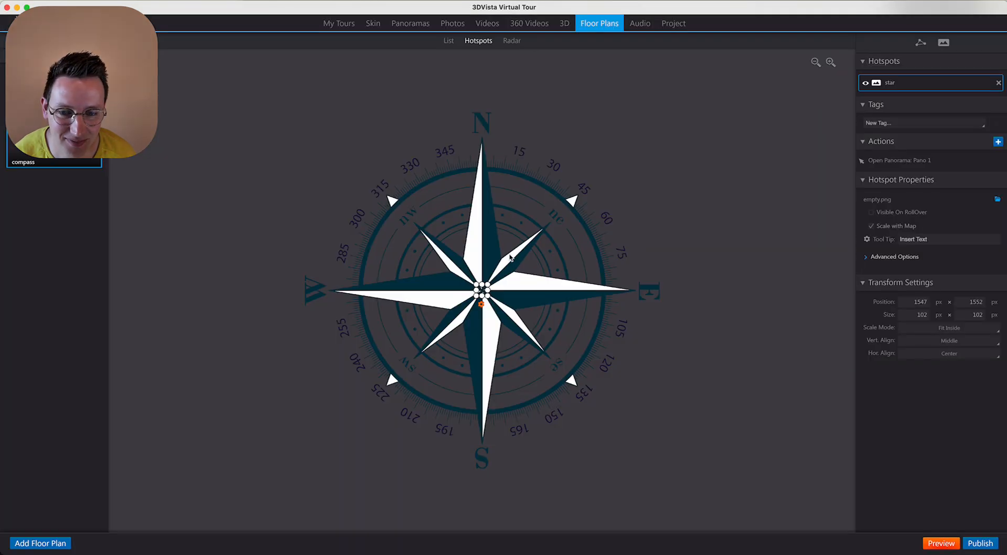
Set the Pano 1 radar's inside opacity to 0 and publish the tour
{"action": "left_click", "coordinate": [512, 40]}
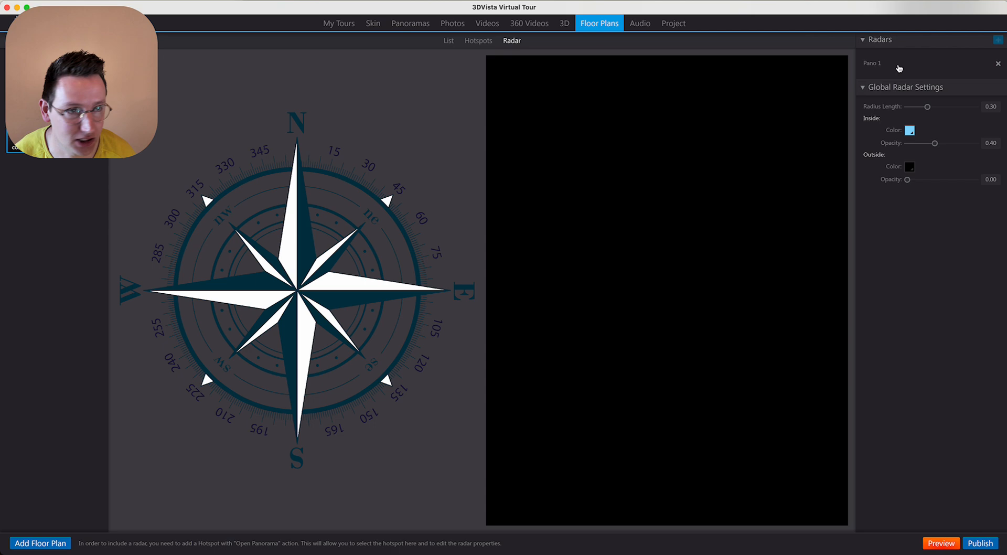
{"action": "left_click", "coordinate": [899, 63]}
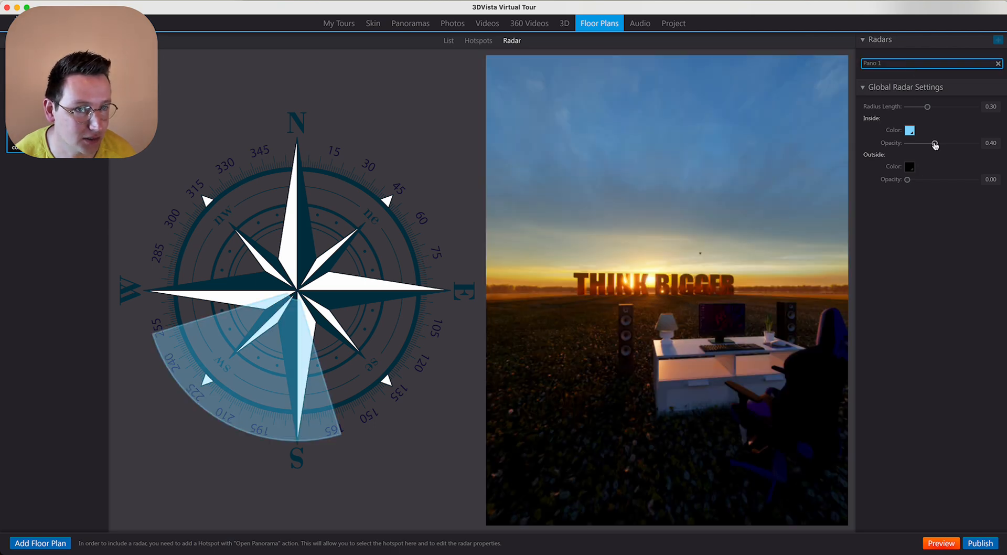
{"action": "left_click_drag", "start_coordinate": [936, 144], "coordinate": [906, 143]}
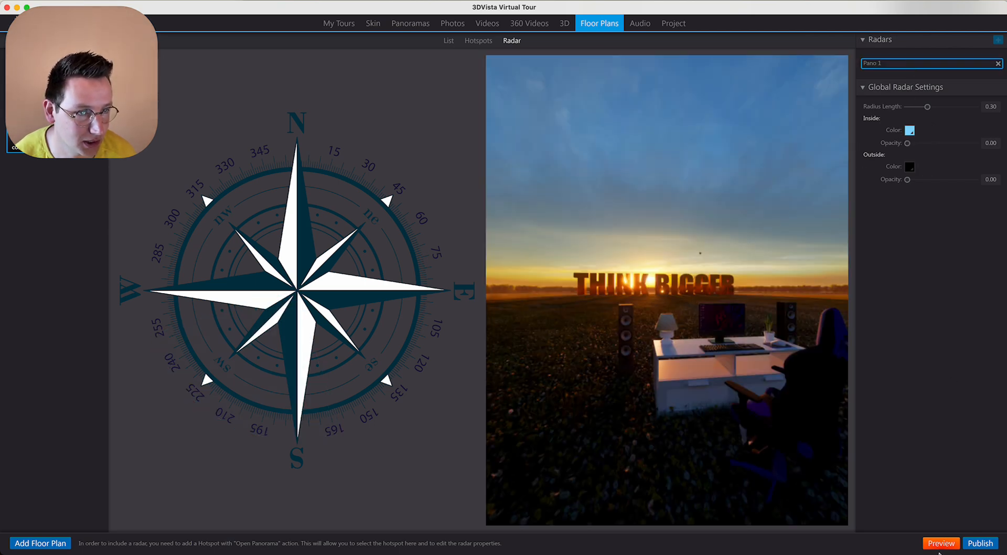
{"action": "left_click", "coordinate": [980, 543]}
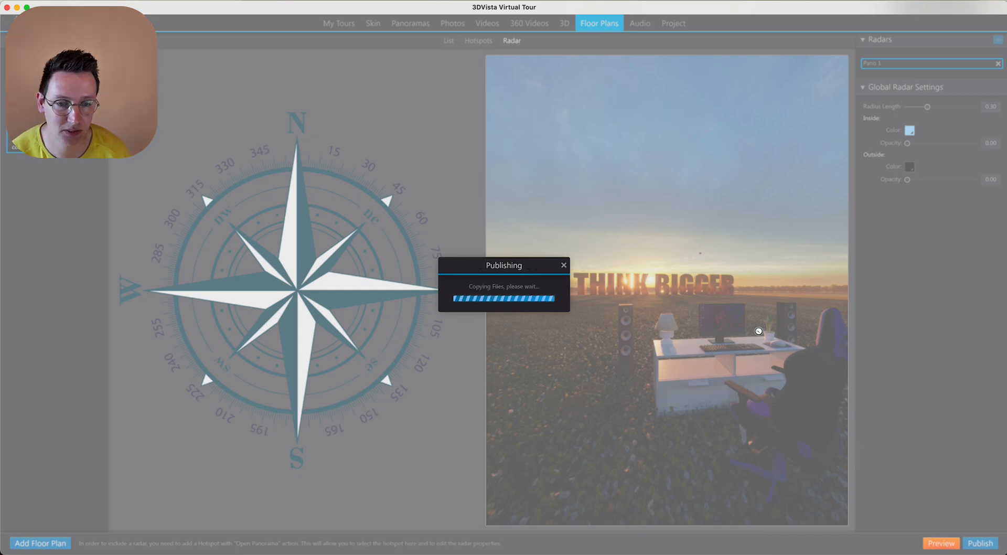